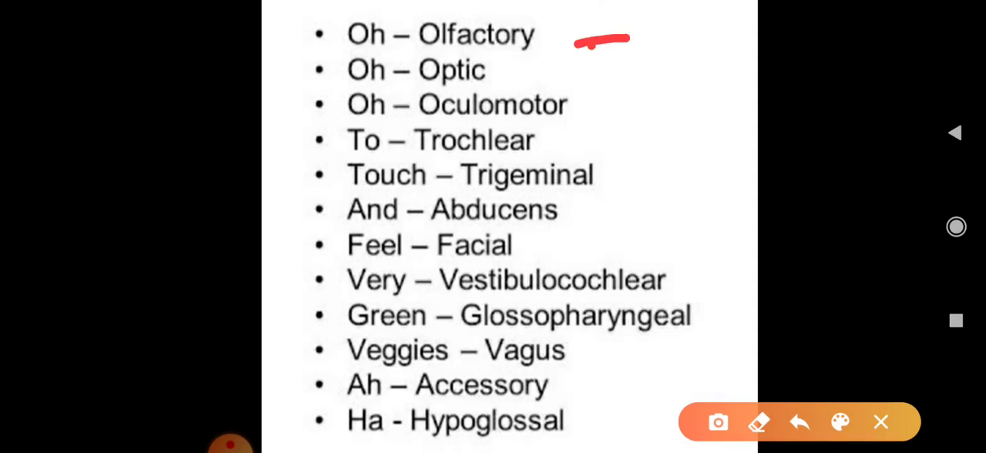
- Mark Olfactory with a red dash and curve, then draw red loops and an arrow toward Optic
left_click_drag(654, 47, 683, 80)
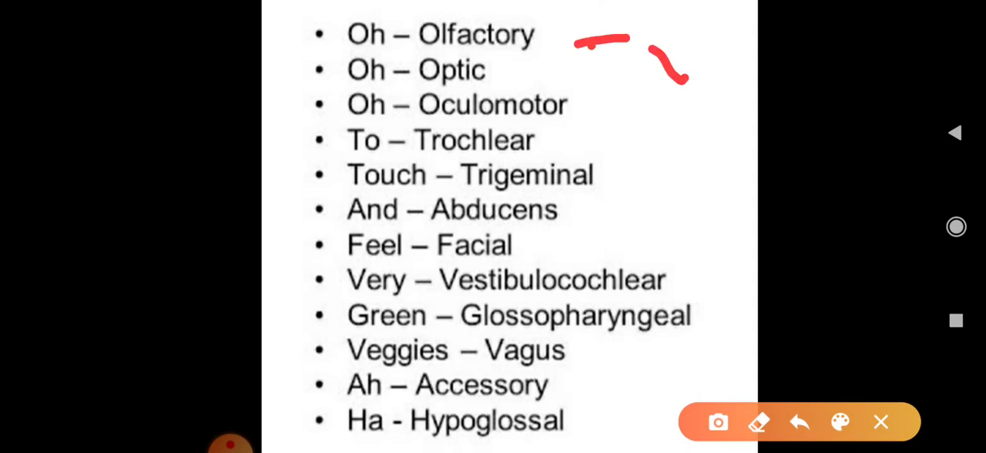
left_click_drag(185, 59, 339, 69)
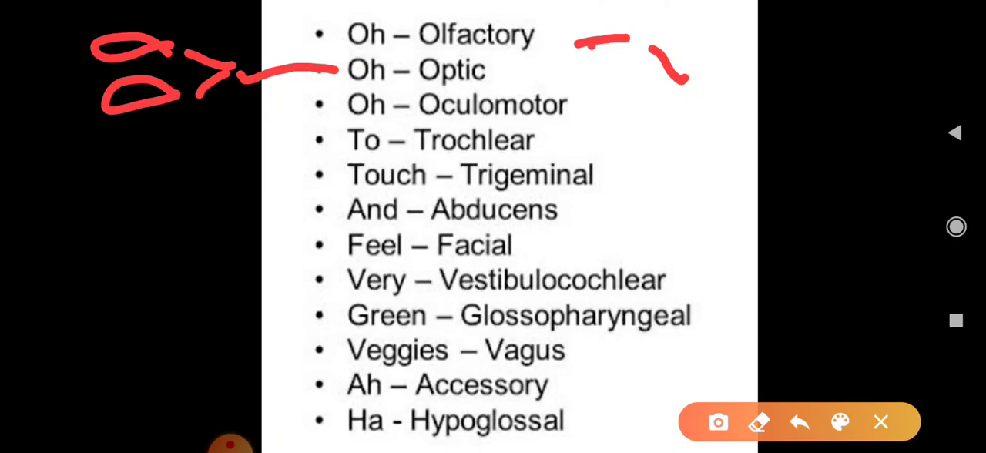
left_click_drag(167, 138, 296, 111)
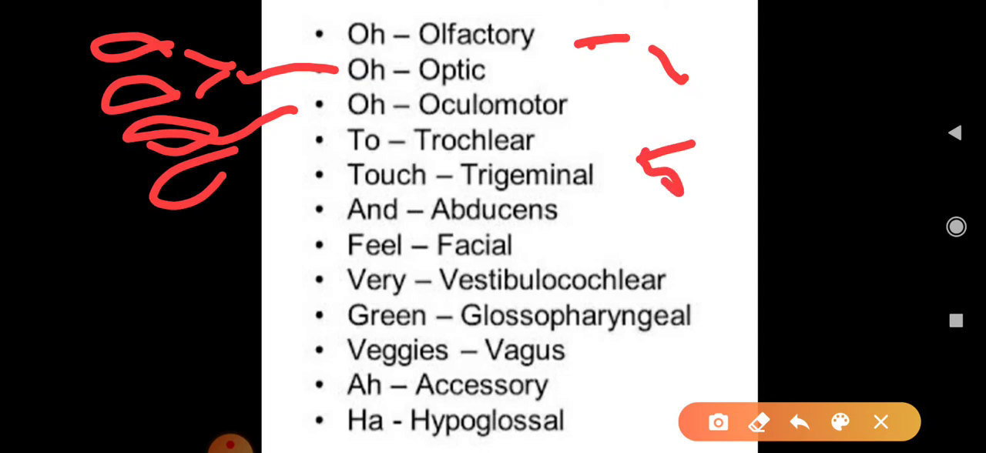
- Add red strokes beside Abducens and Vestibulocochlear before the annotations are cleared
left_click_drag(609, 201, 624, 239)
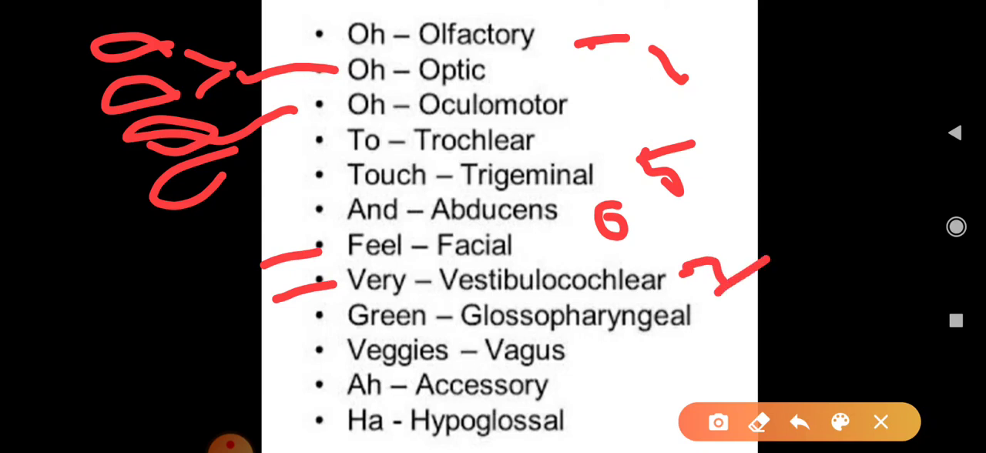
left_click_drag(724, 277, 739, 347)
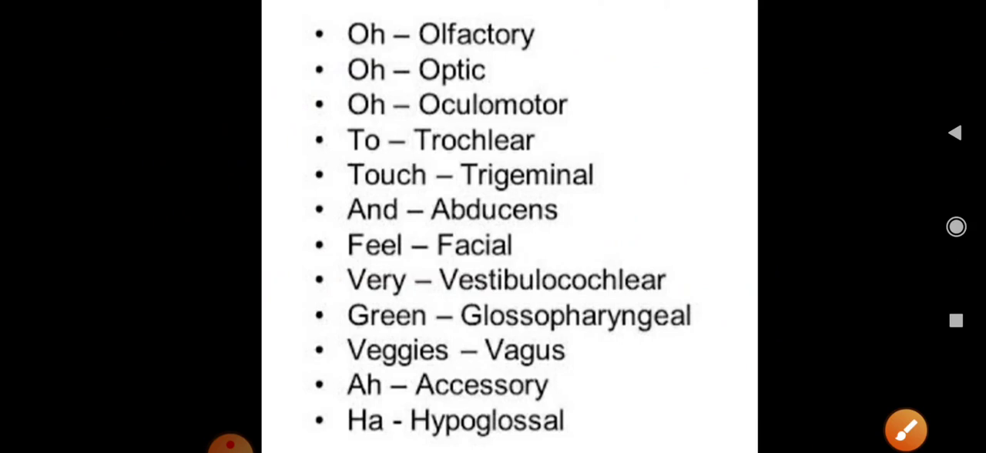
- Reopen drawing and handwrite red numbers beside Olfactory through Trigeminal
left_click(906, 429)
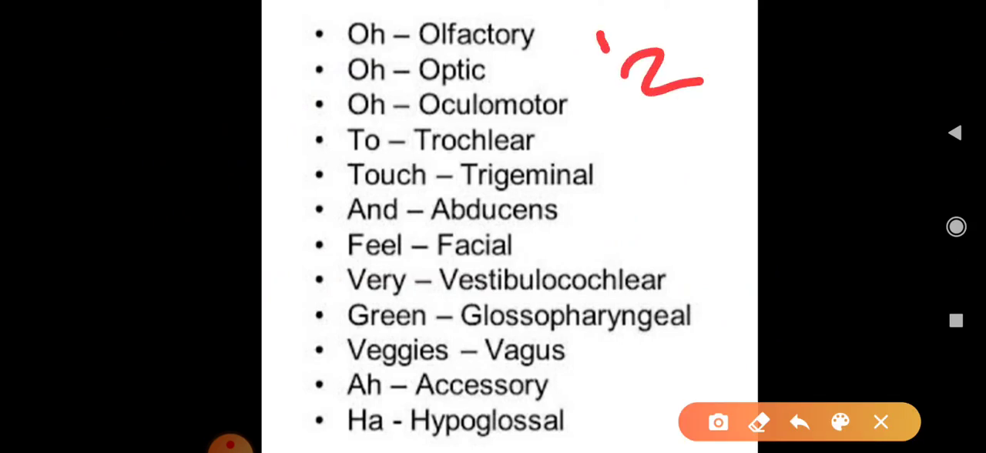
left_click_drag(655, 89, 624, 126)
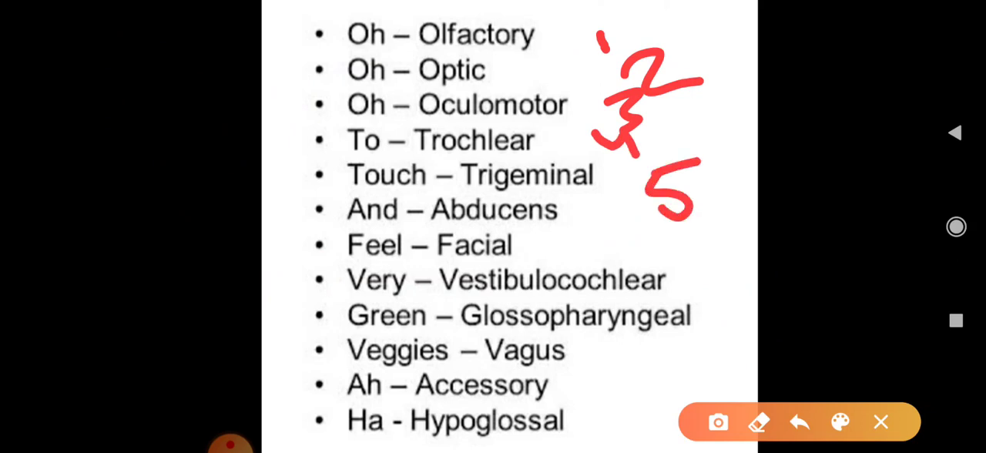
left_click_drag(609, 185, 593, 232)
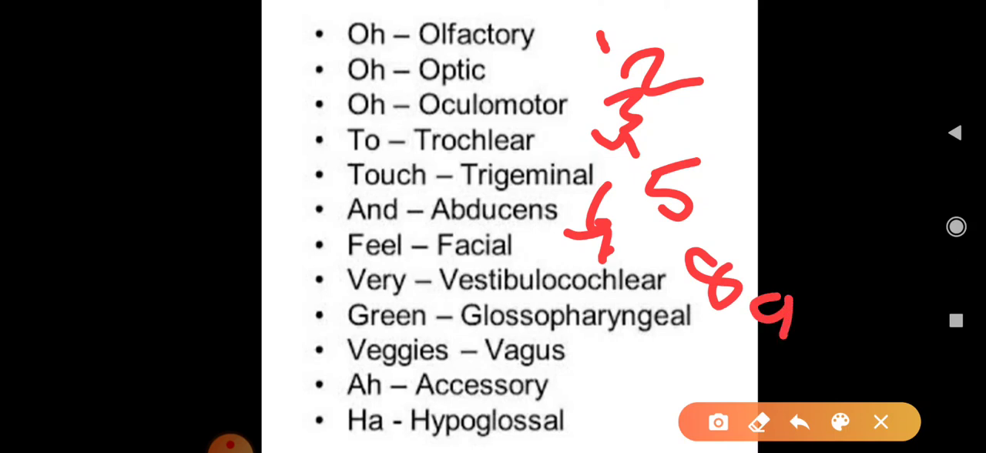
- Handwrite red numbers beside Facial, Vestibulocochlear, Vagus, Accessory and Hypoglossal
left_click_drag(616, 362, 690, 354)
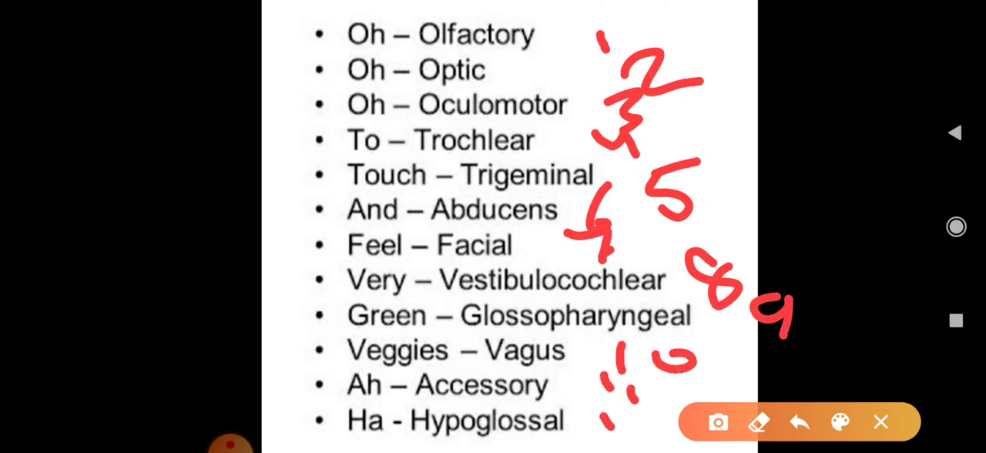
left_click_drag(608, 416, 647, 435)
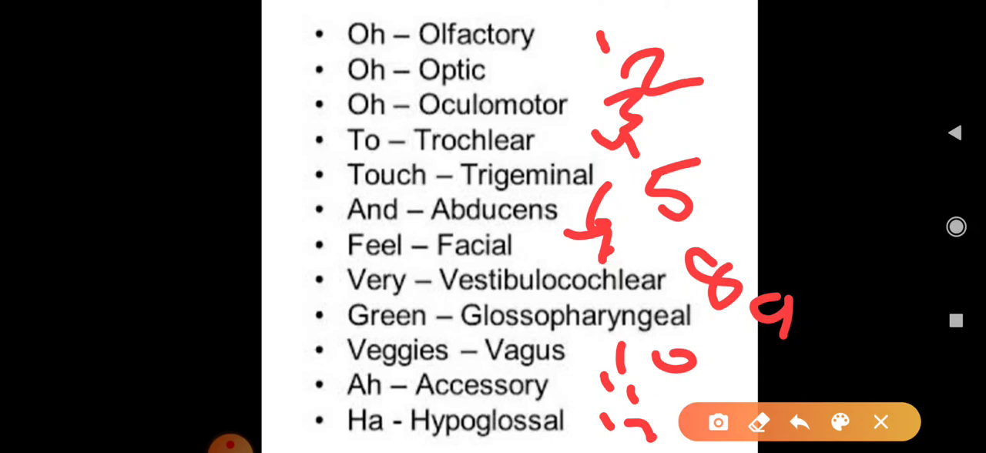
left_click_drag(828, 208, 823, 231)
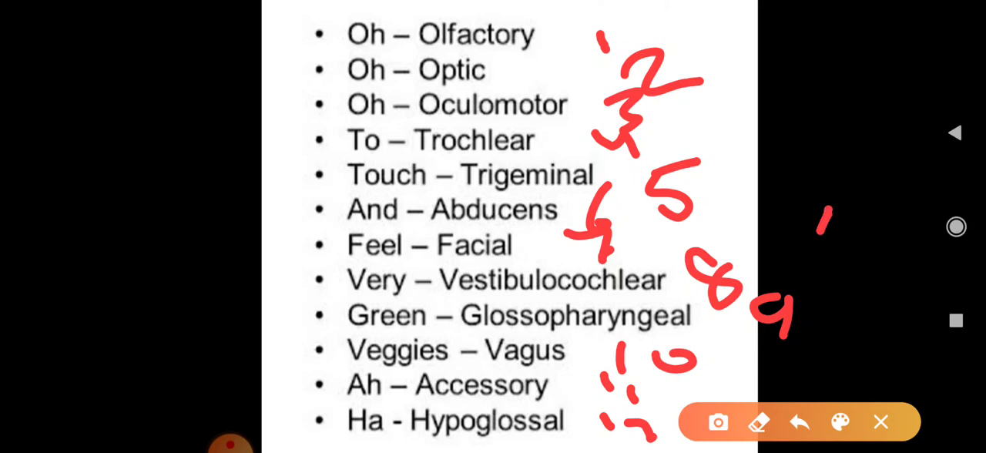